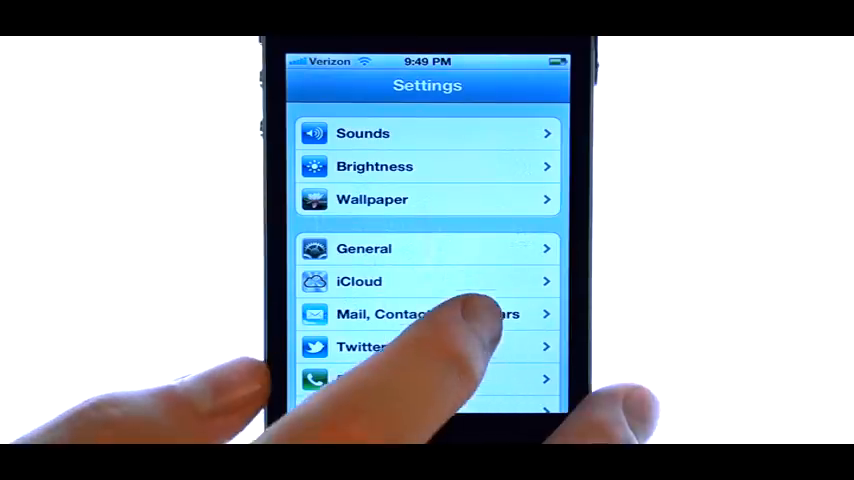
Go into the Mail, Contacts, Calendars settings from the Settings home screen
click(410, 314)
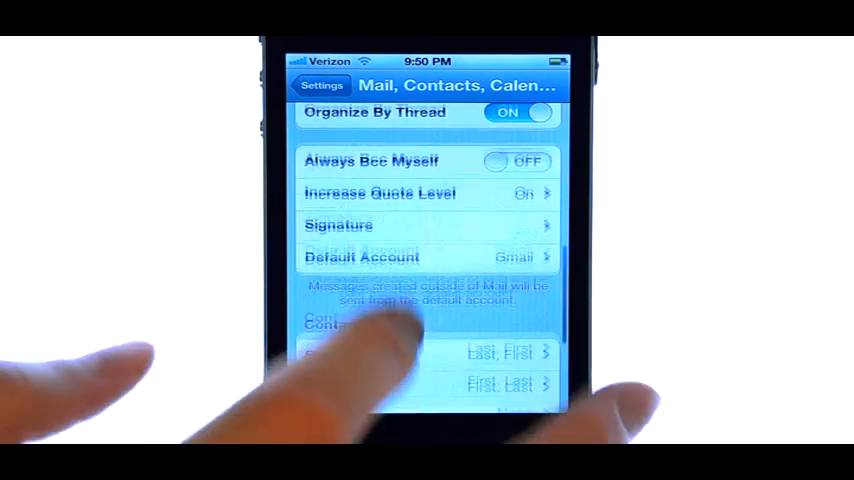
Scroll the page to the Contacts section showing Sort Order as Last, First
scroll(down, 3)
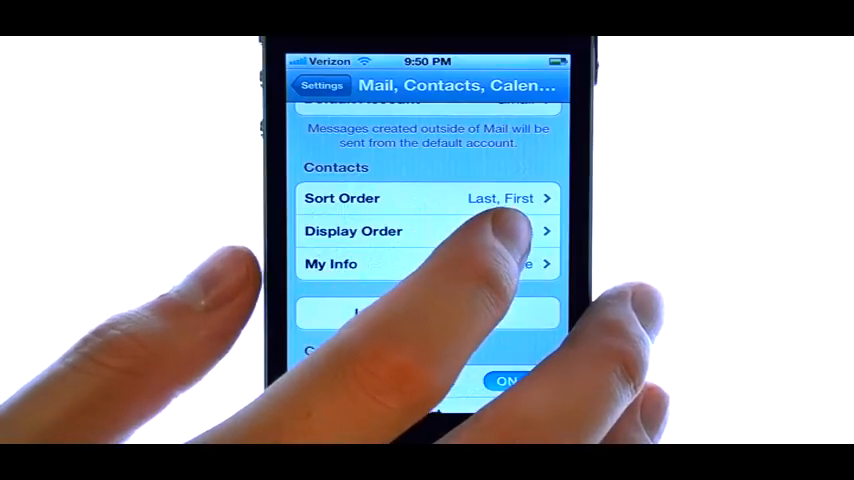
Set the contacts Sort Order to First, Last
click(428, 232)
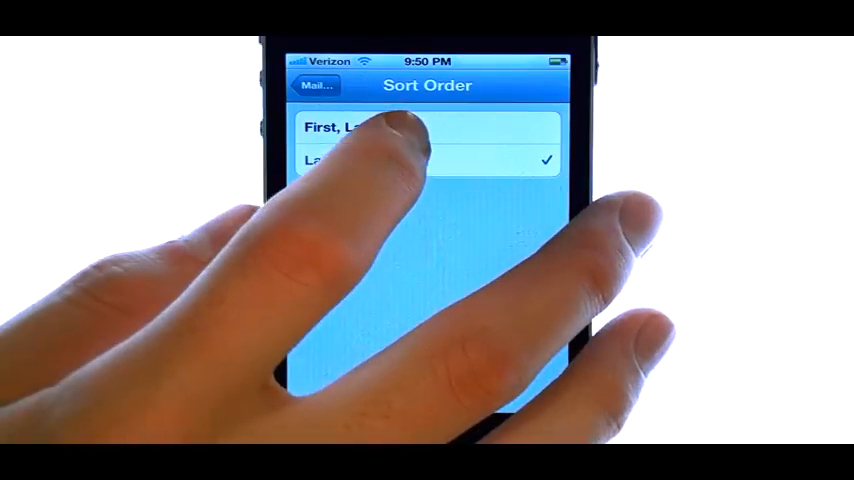
click(360, 128)
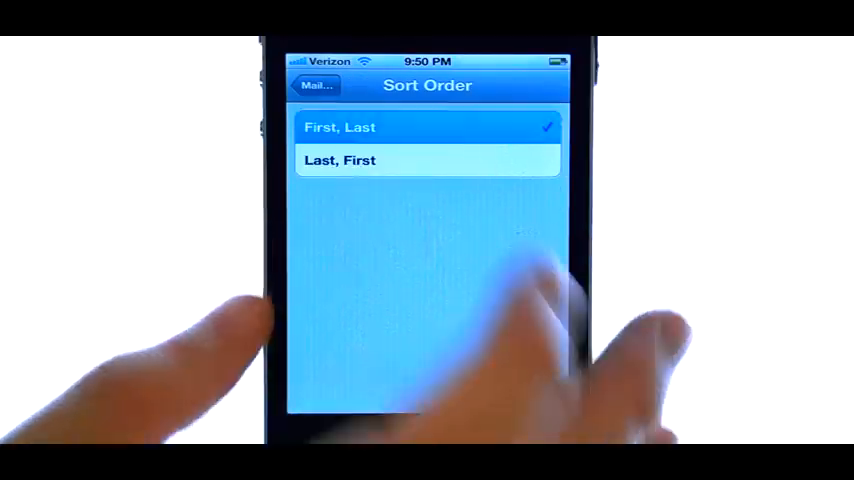
click(340, 128)
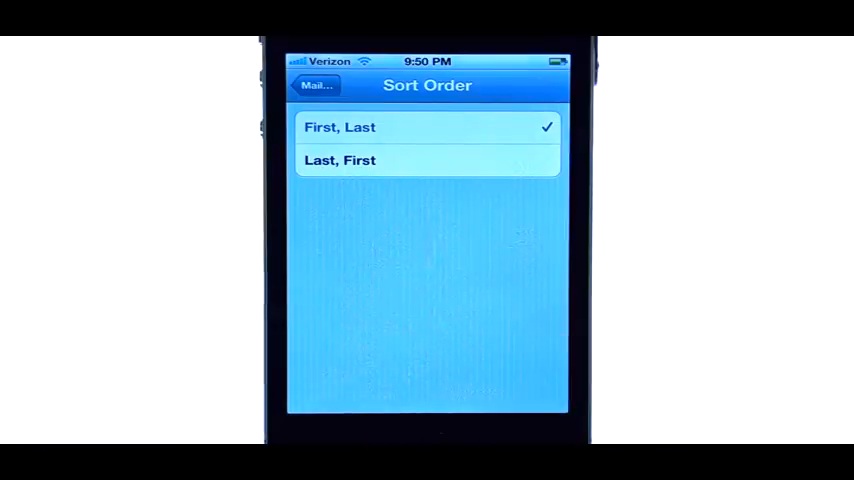